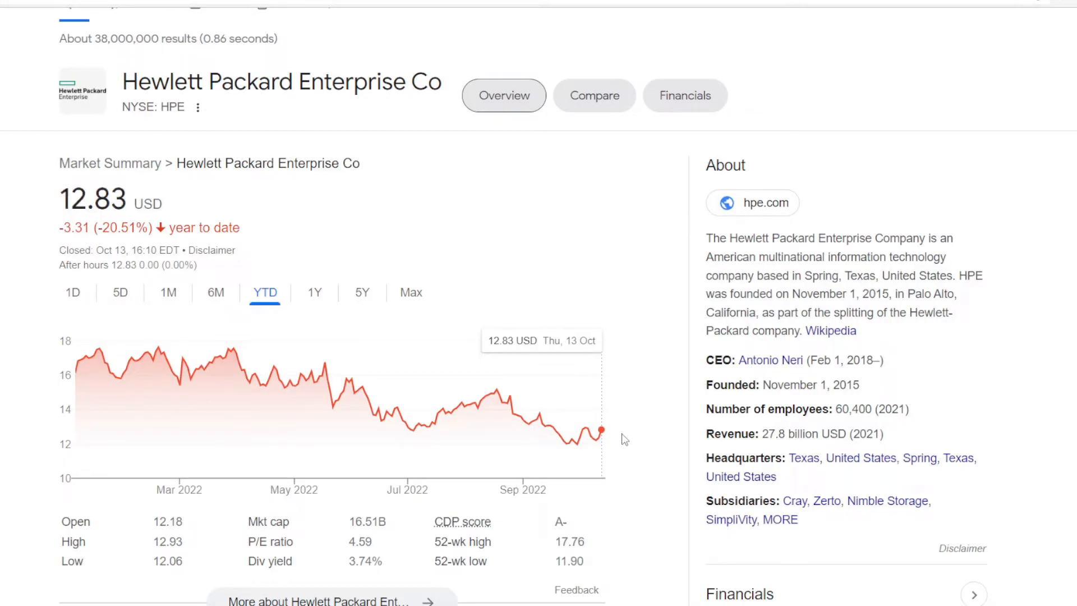
{"action": "mouse_move", "coordinate": [632, 405]}
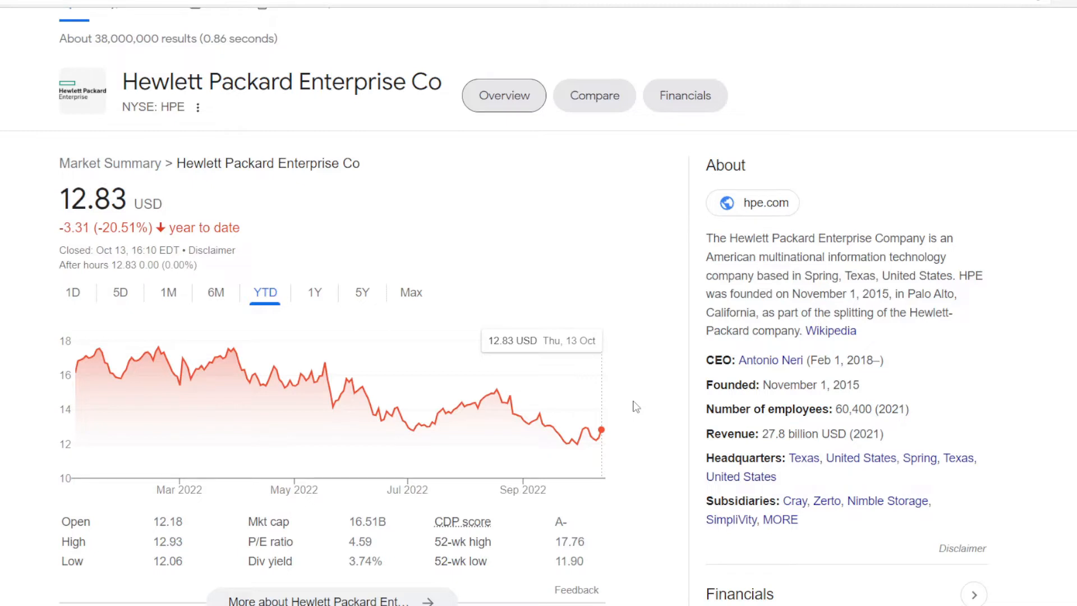
Step: Compute 1.667 minus 1.323 in Windows Calculator, getting 0,344 billion fewer shares
{"action": "left_click", "coordinate": [361, 291]}
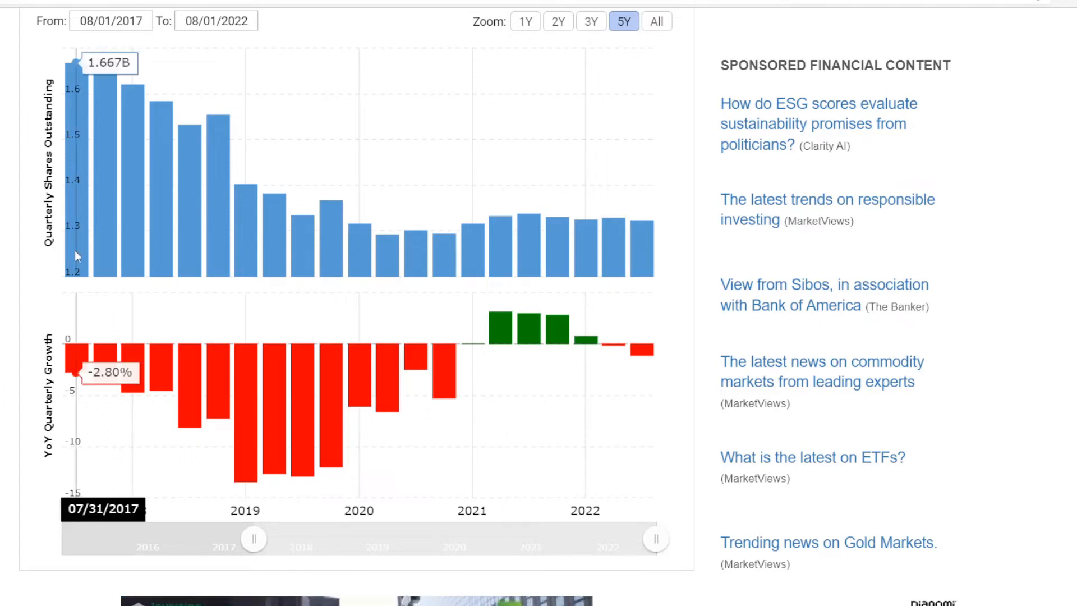
{"action": "mouse_move", "coordinate": [190, 259]}
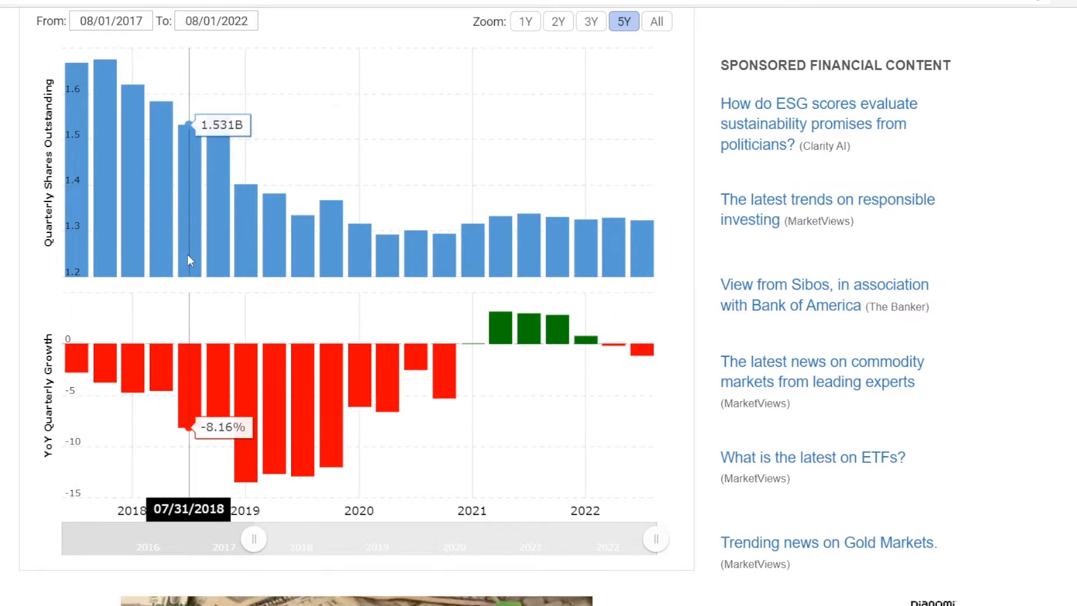
{"action": "mouse_move", "coordinate": [313, 272]}
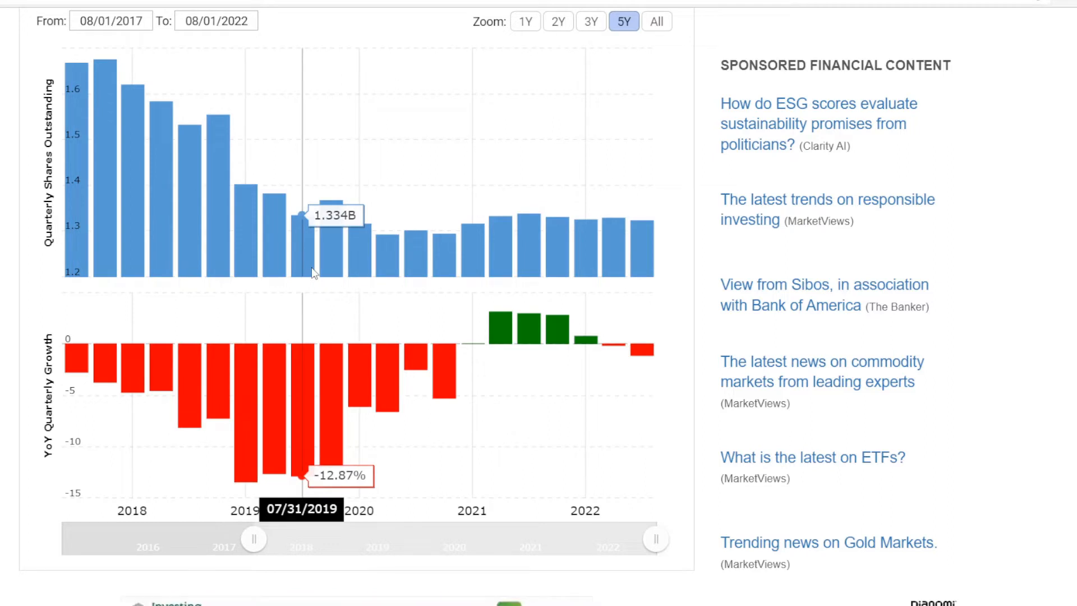
{"action": "mouse_move", "coordinate": [302, 271]}
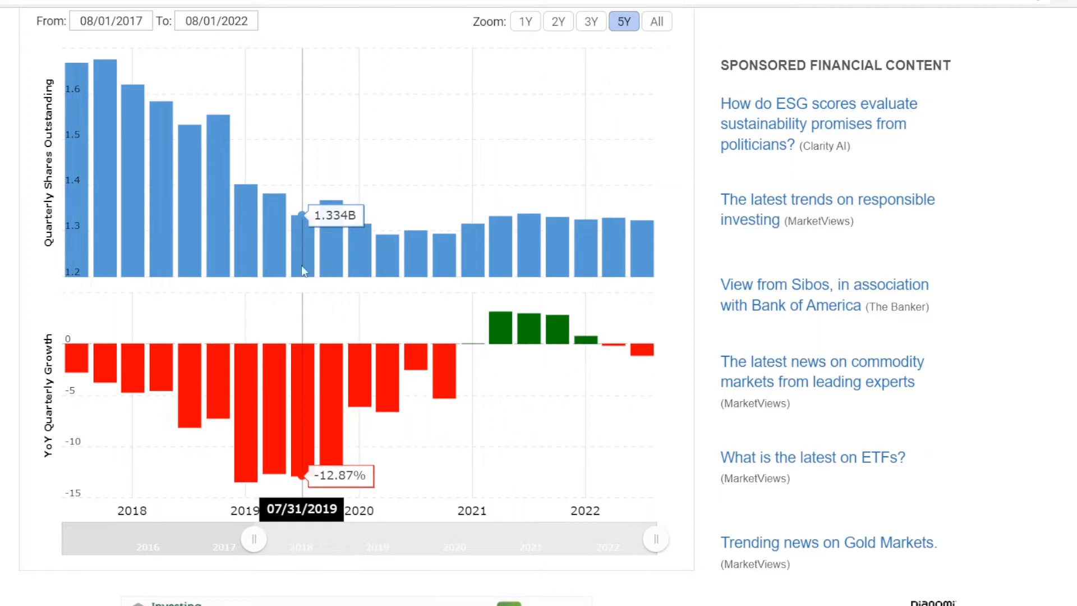
{"action": "mouse_move", "coordinate": [639, 282]}
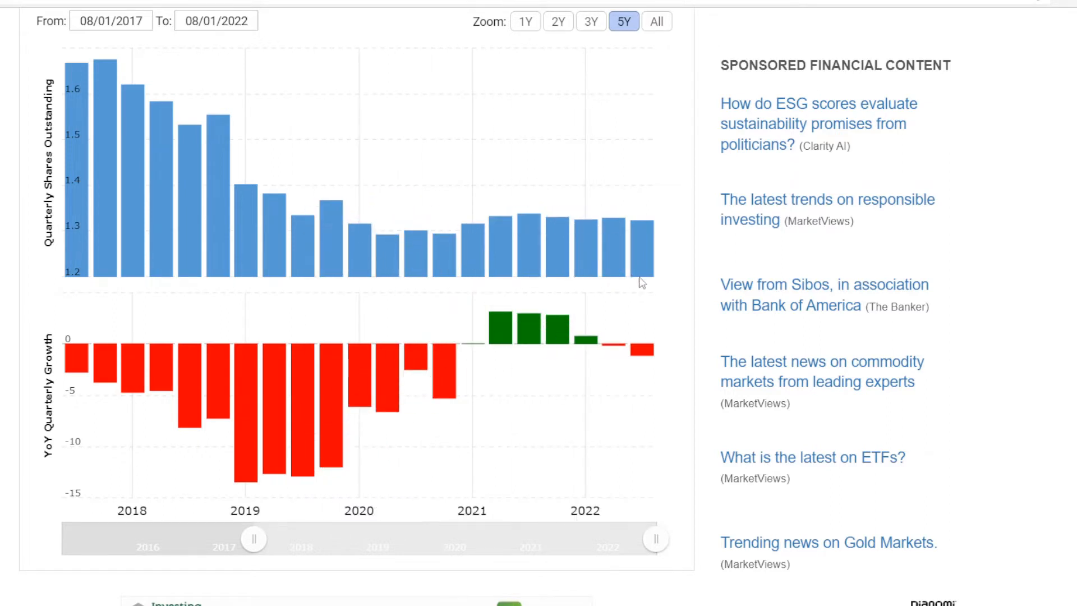
{"action": "mouse_move", "coordinate": [642, 281]}
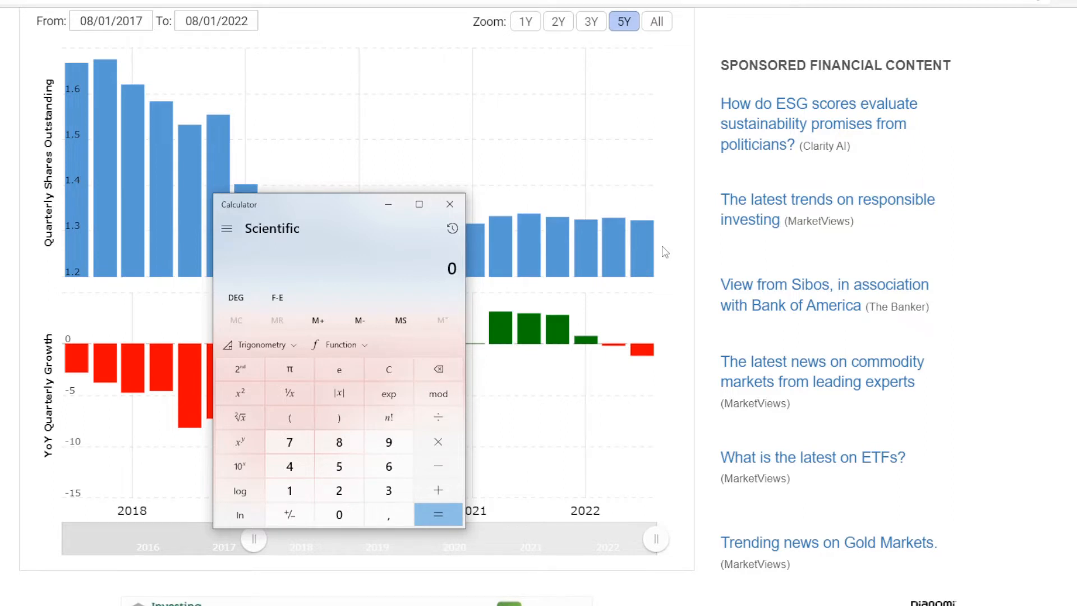
{"action": "left_click", "coordinate": [438, 514]}
{"action": "type", "text": "1,667 - 1,323 ="}
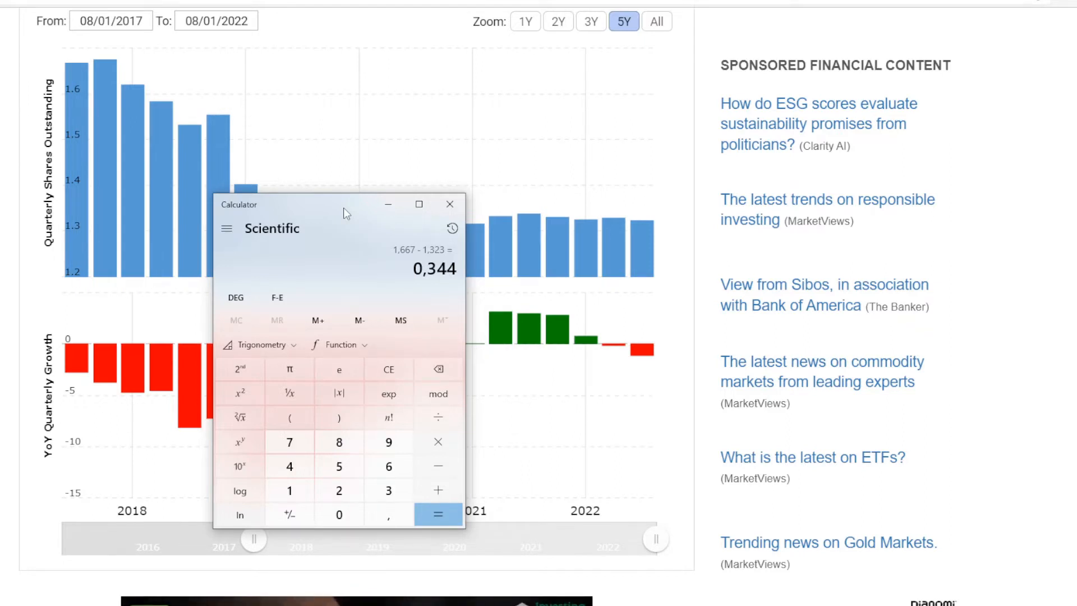
{"action": "left_click", "coordinate": [439, 514]}
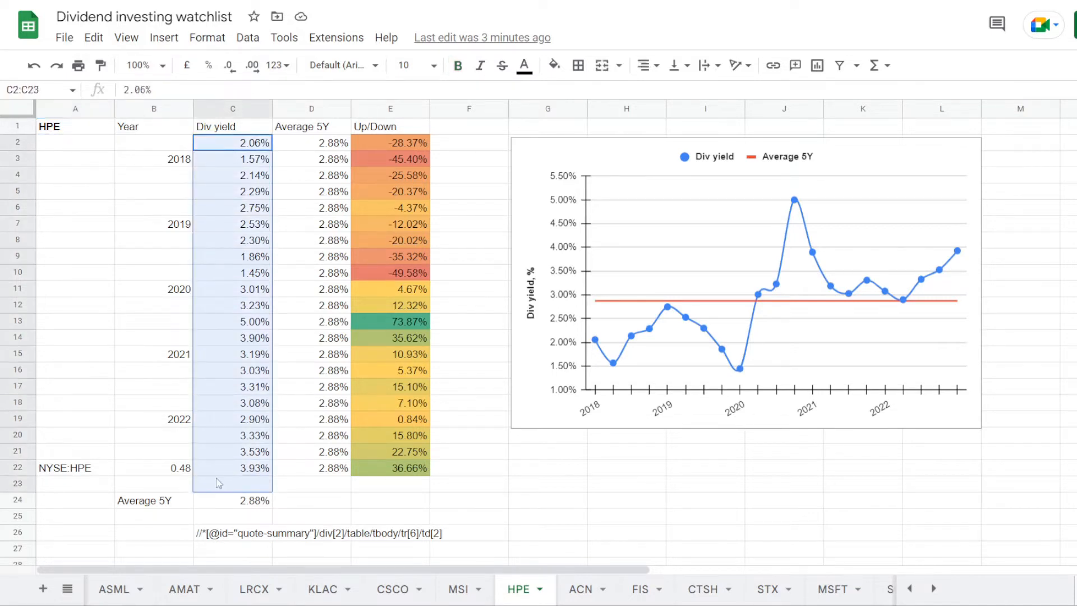
Step: Inspect the HPE sheet's formula cells C24 and E10 in the dividend watchlist
{"action": "left_click", "coordinate": [232, 474]}
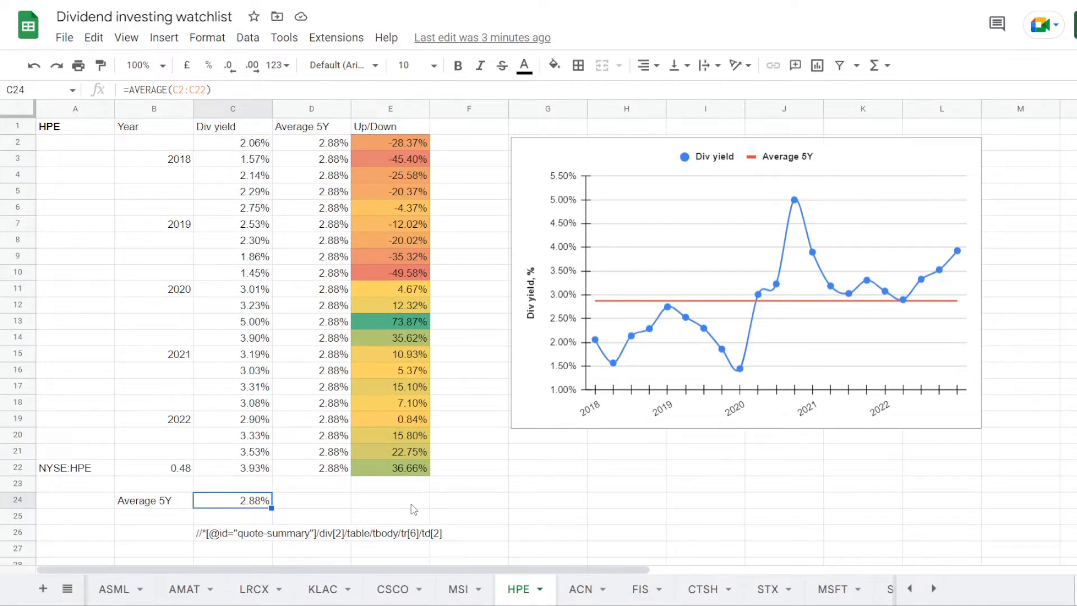
{"action": "left_click", "coordinate": [389, 271]}
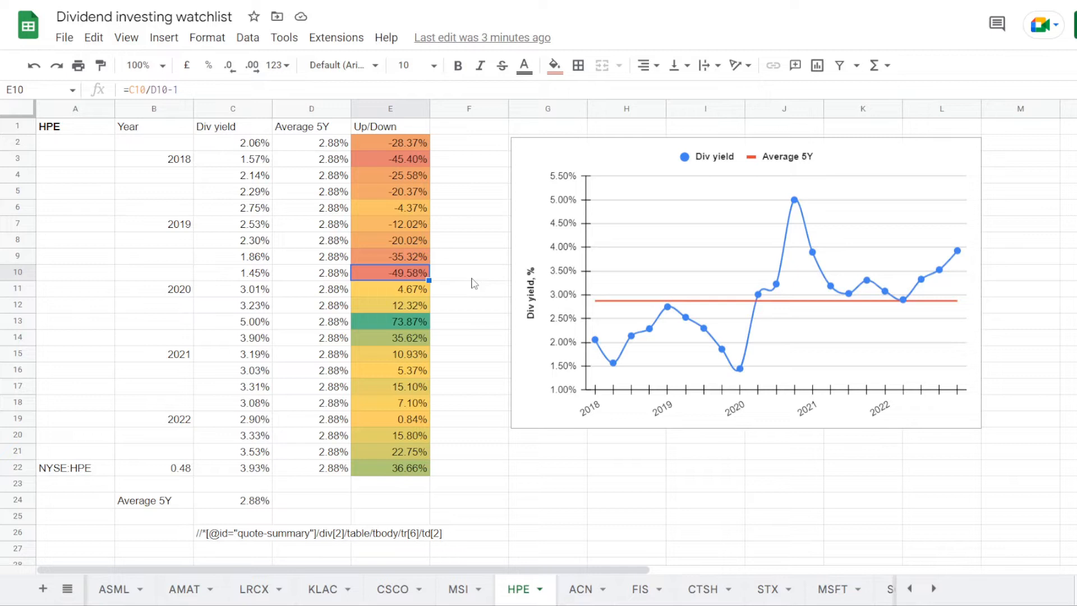
{"action": "left_click", "coordinate": [390, 321]}
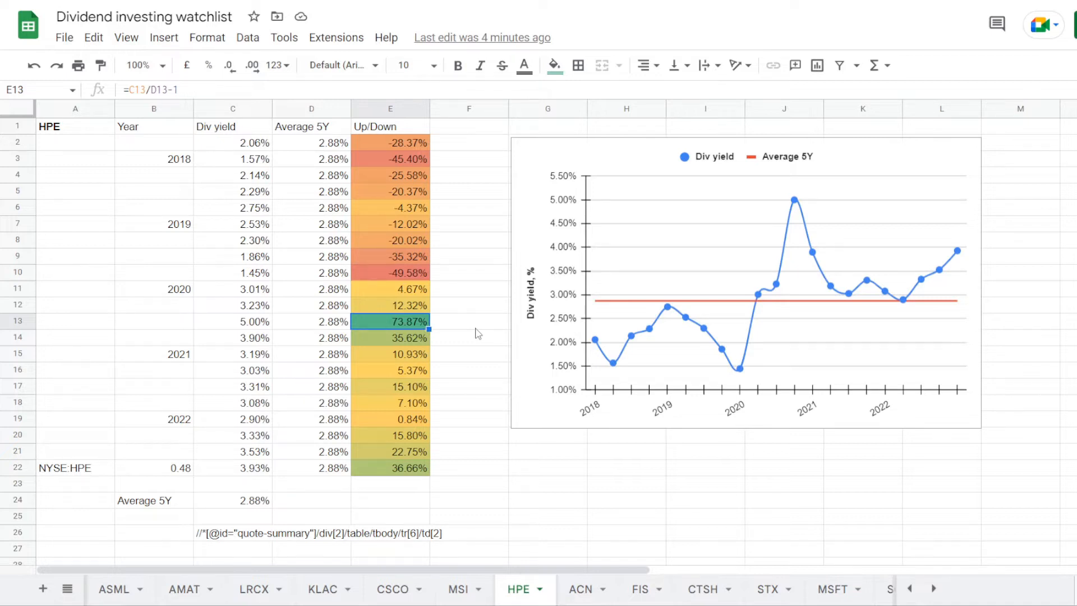
{"action": "left_click", "coordinate": [389, 468]}
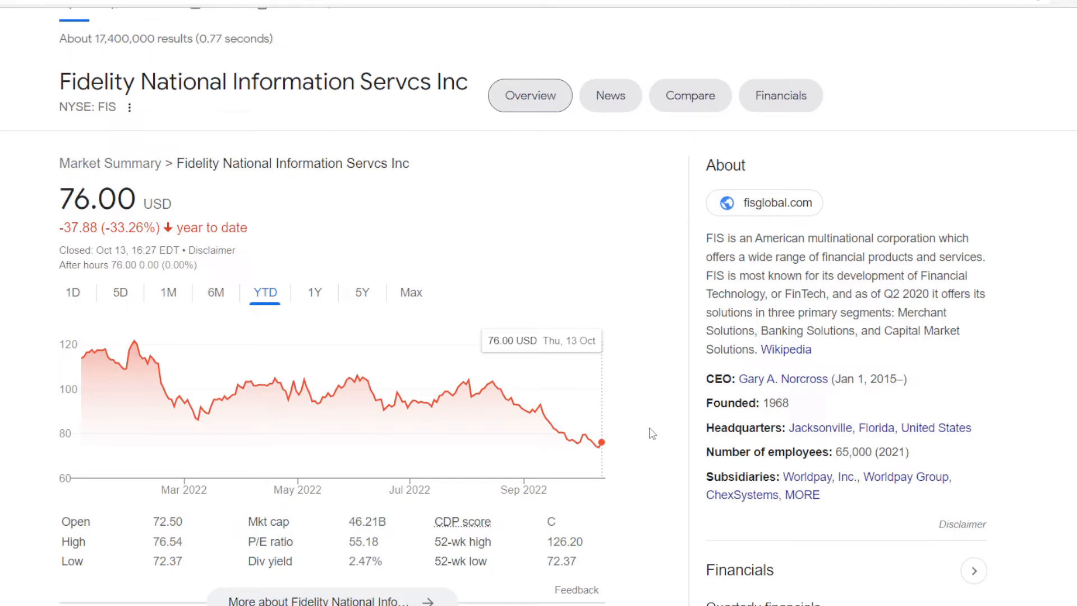
Step: Search Google for FIS stock to view its market summary with 2.47% dividend yield
{"action": "left_click", "coordinate": [362, 292]}
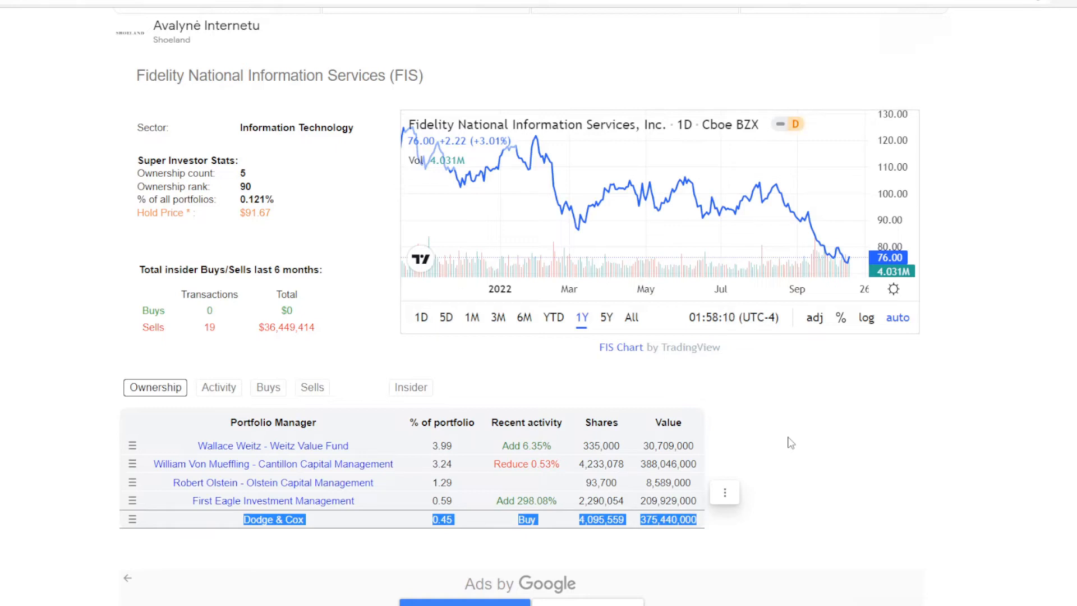
Step: Look up FIS on Dataroma to see the super-investor ownership table
{"action": "left_click", "coordinate": [272, 464]}
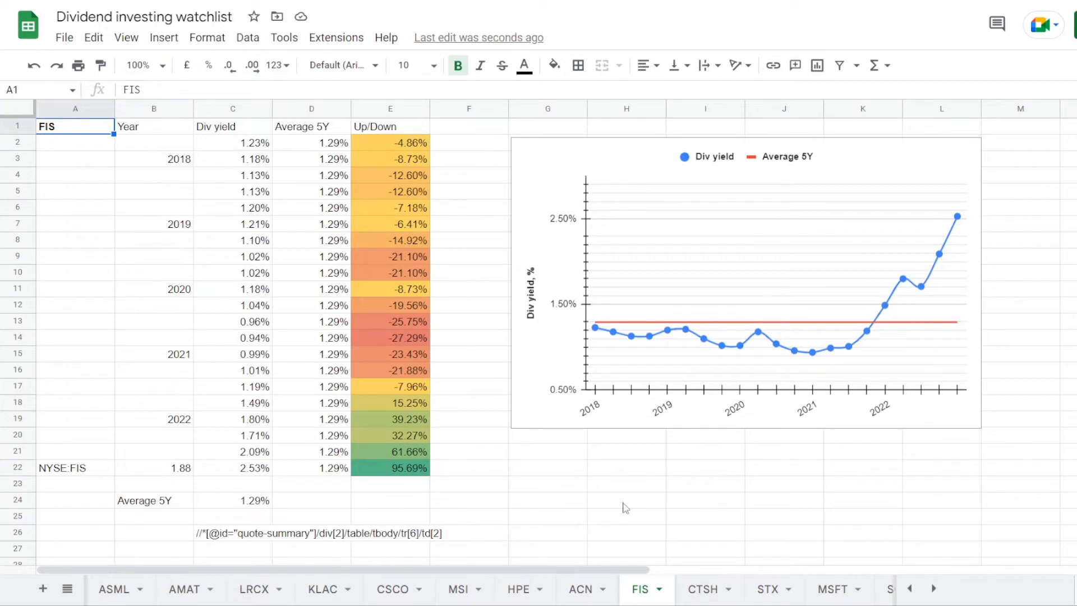
{"action": "left_click", "coordinate": [232, 501]}
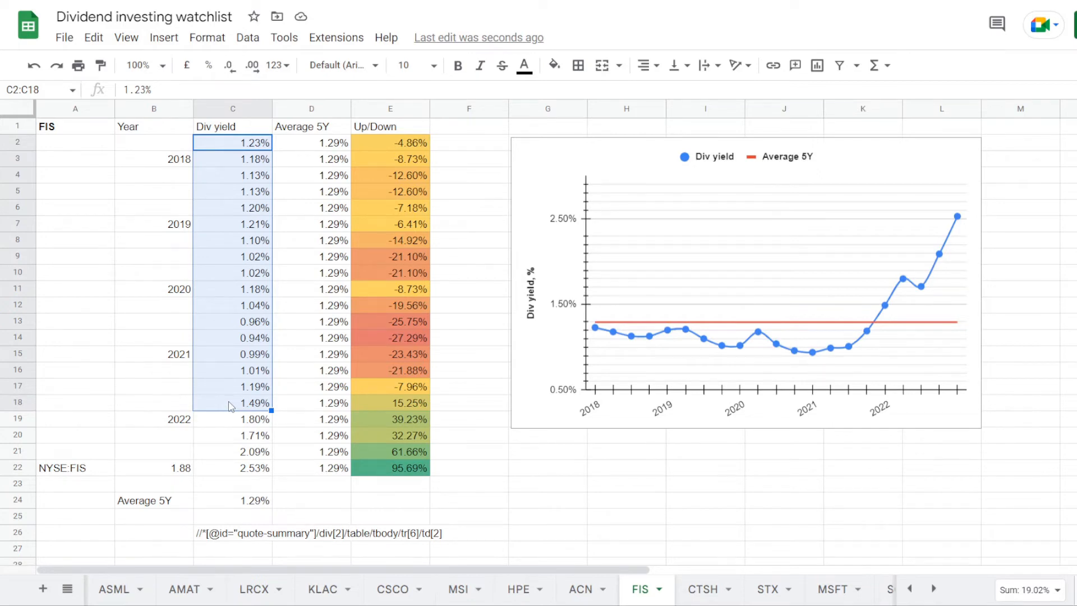
{"action": "left_click", "coordinate": [390, 337]}
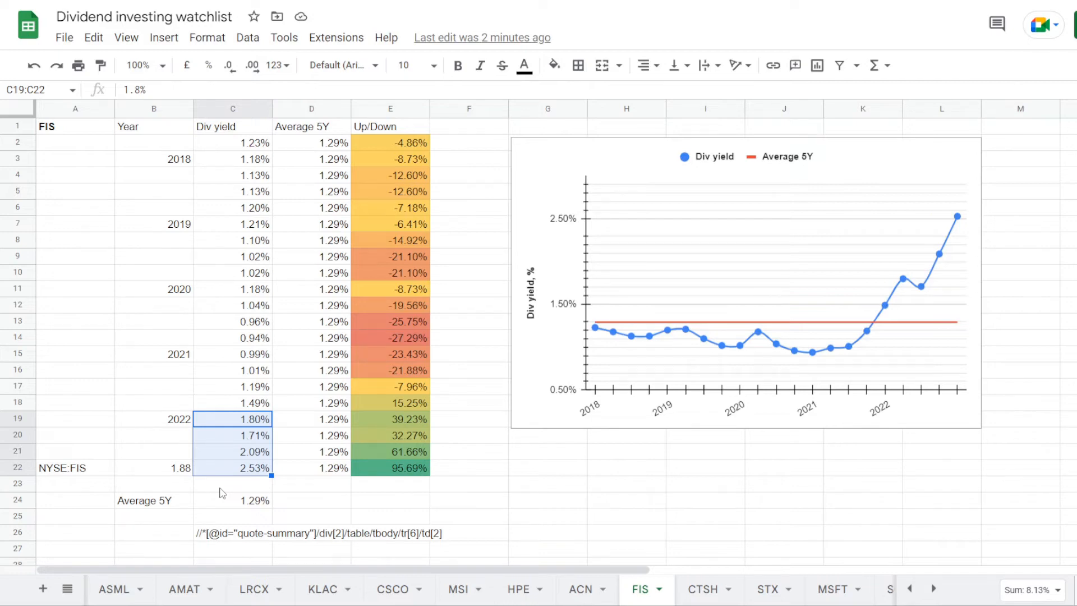
{"action": "left_click", "coordinate": [389, 468]}
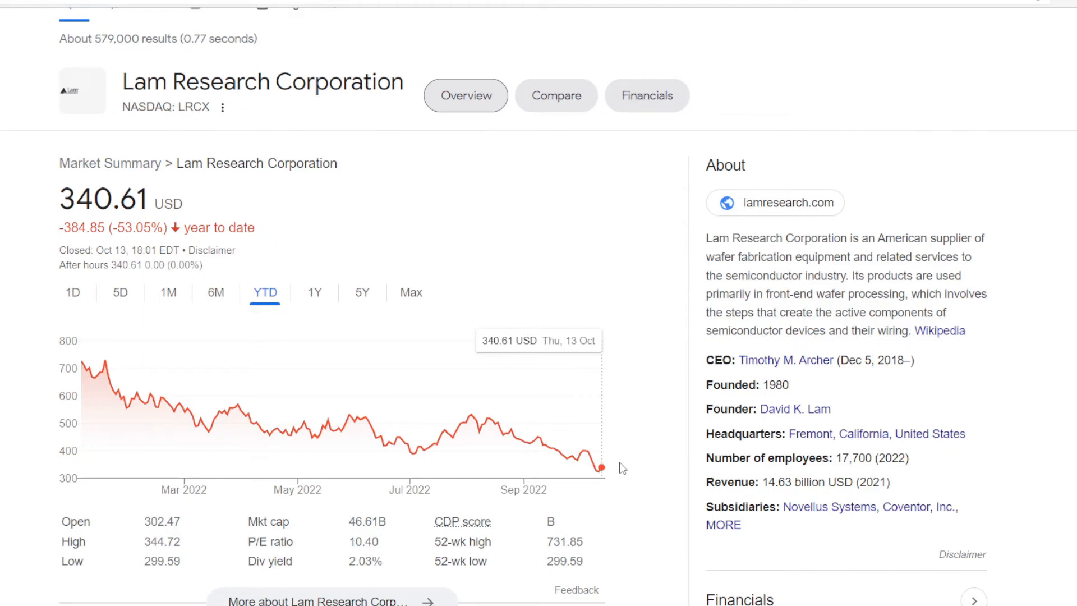
Step: Search Google for LRCX stock to view Lam Research's price, P/E and dividend yield
{"action": "left_click", "coordinate": [361, 292]}
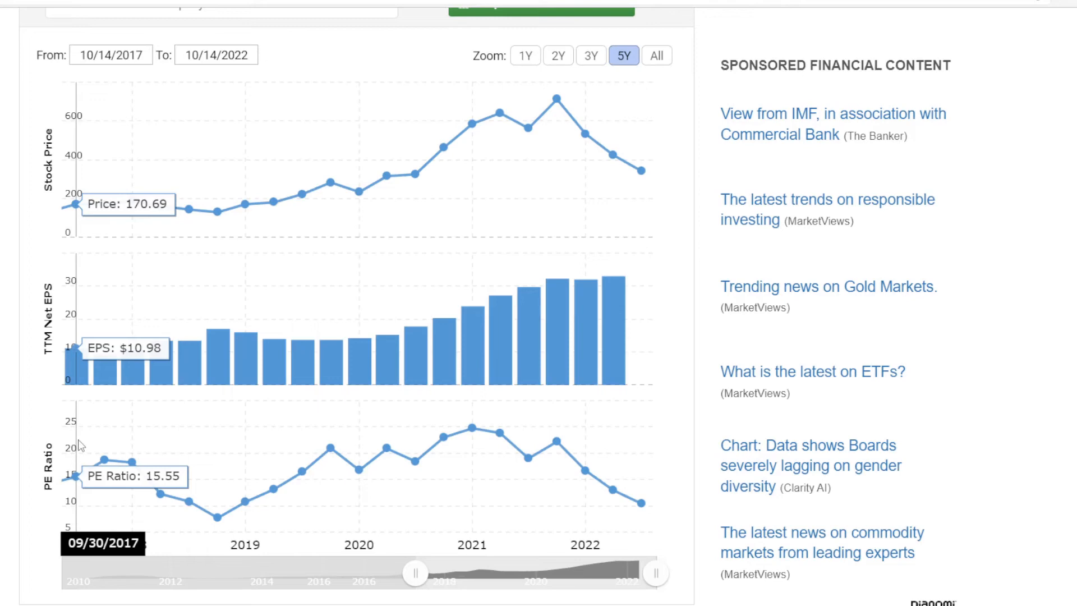
{"action": "mouse_move", "coordinate": [191, 472]}
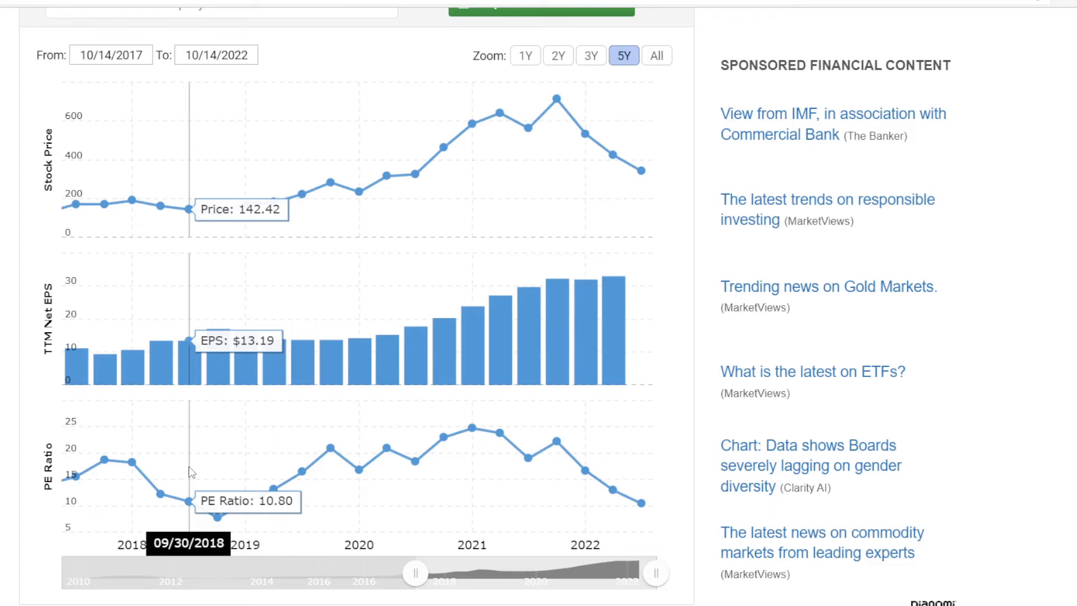
{"action": "mouse_move", "coordinate": [218, 482]}
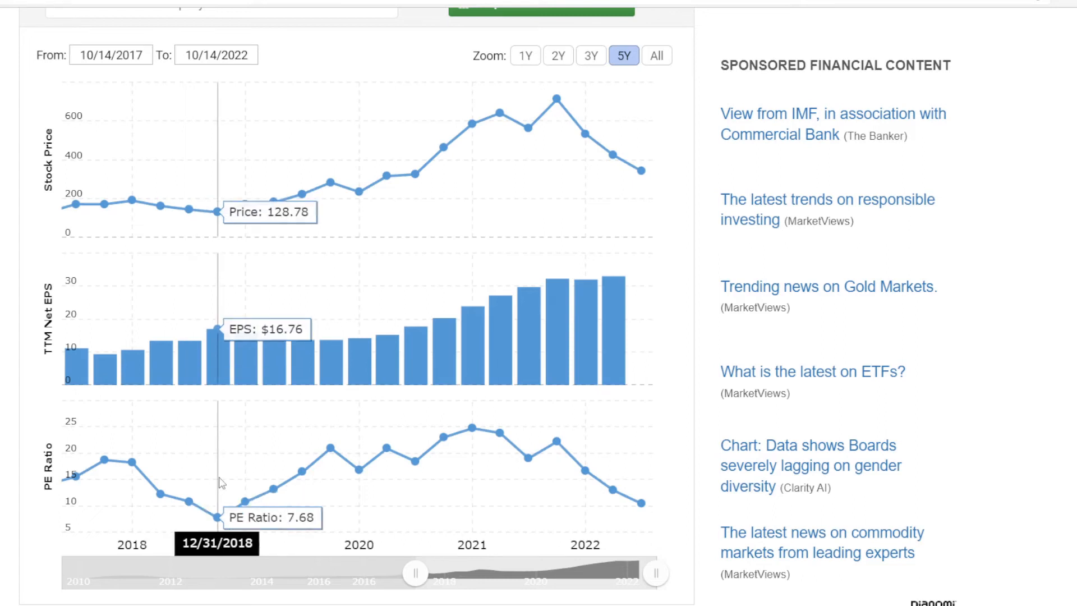
{"action": "mouse_move", "coordinate": [300, 473]}
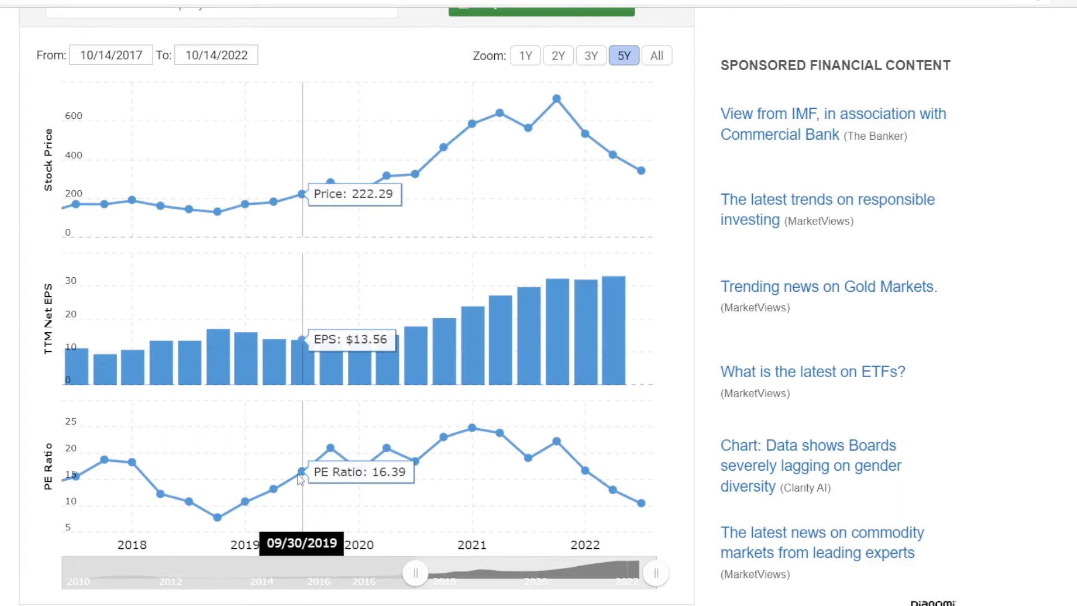
{"action": "mouse_move", "coordinate": [412, 472]}
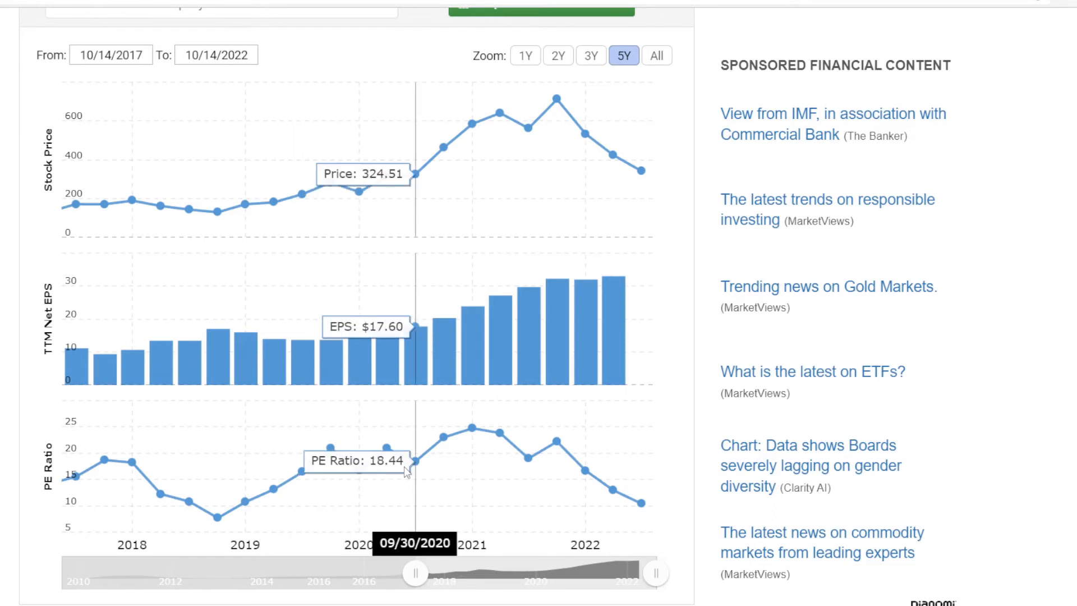
{"action": "mouse_move", "coordinate": [470, 474]}
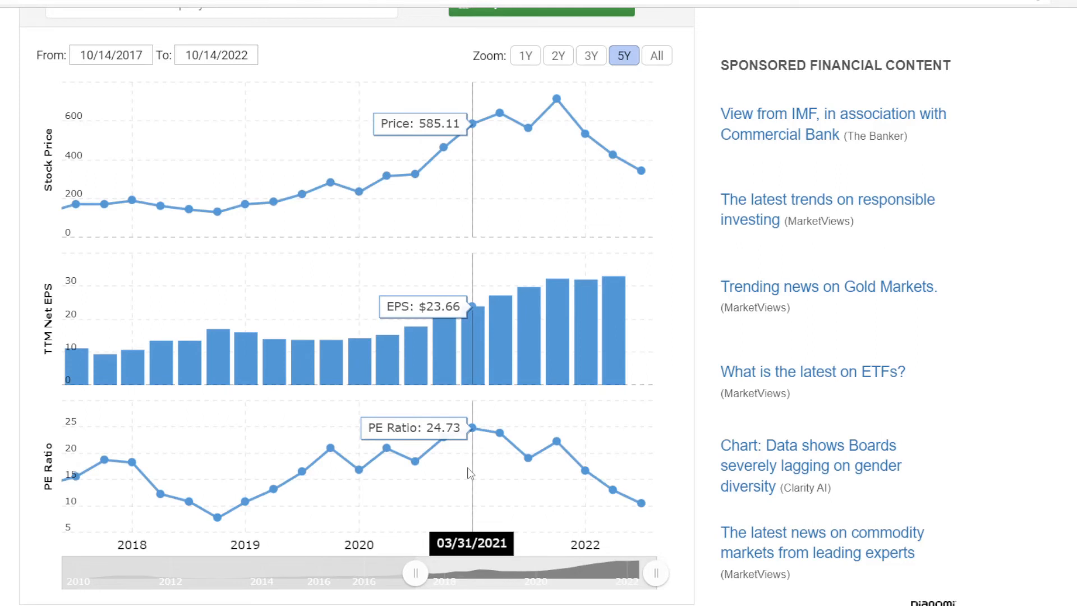
{"action": "mouse_move", "coordinate": [553, 477]}
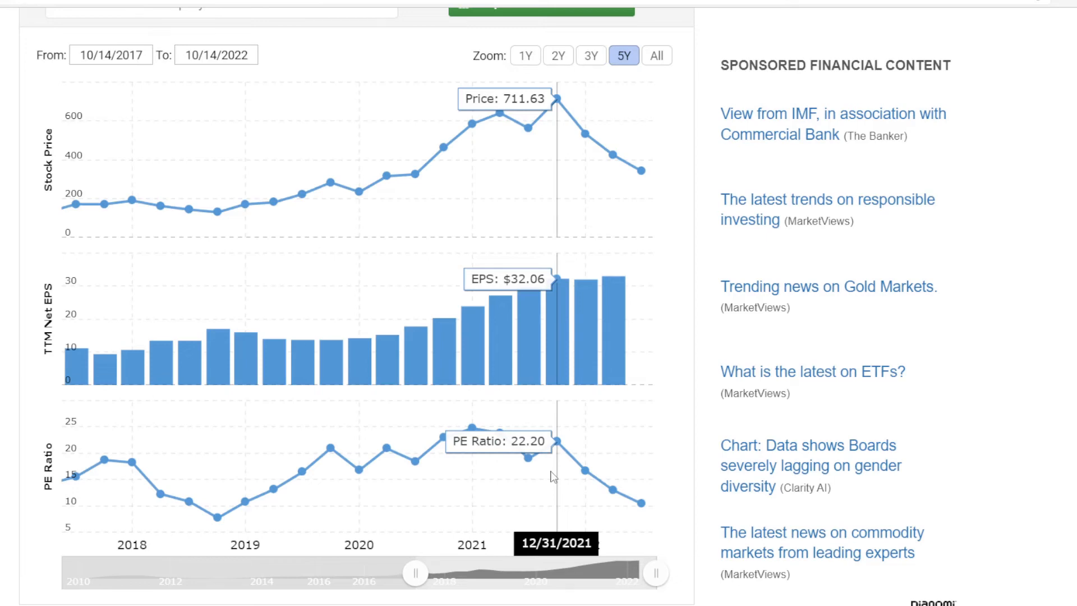
{"action": "mouse_move", "coordinate": [642, 517]}
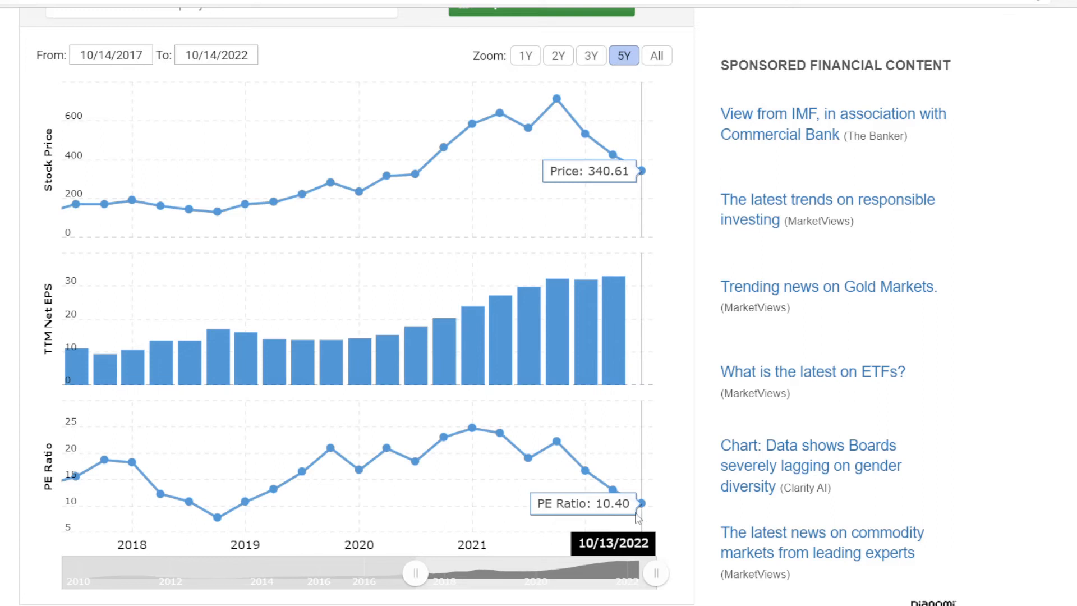
{"action": "mouse_move", "coordinate": [337, 510]}
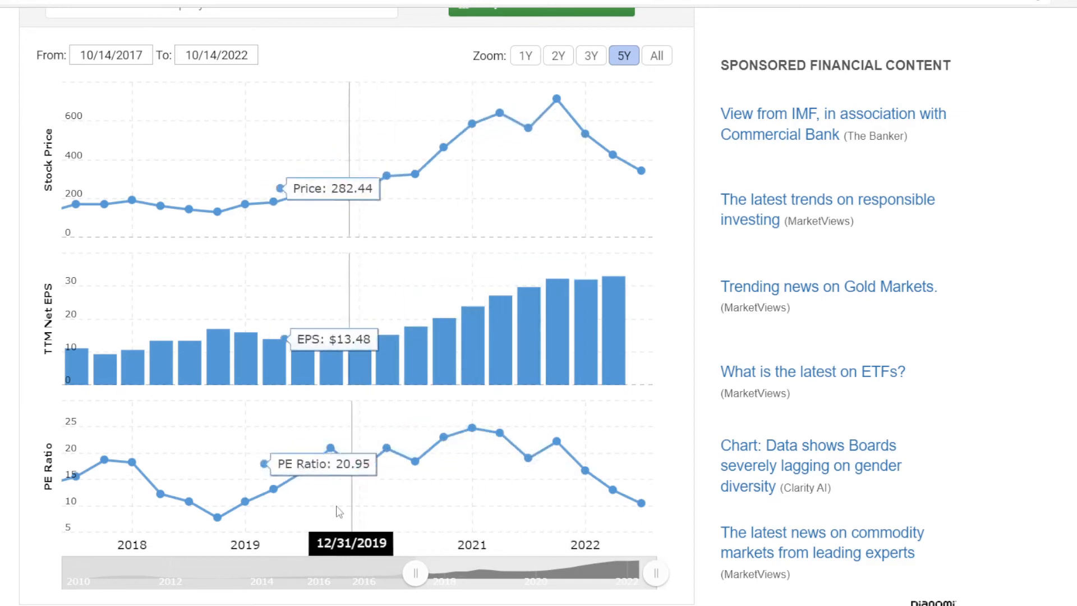
{"action": "mouse_move", "coordinate": [269, 515]}
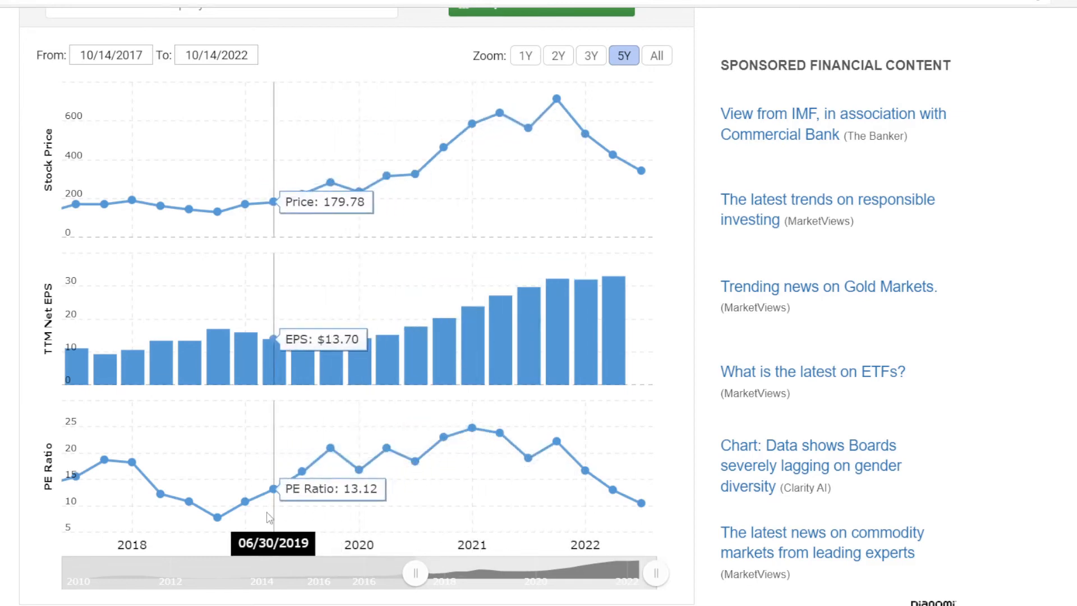
{"action": "mouse_move", "coordinate": [216, 519]}
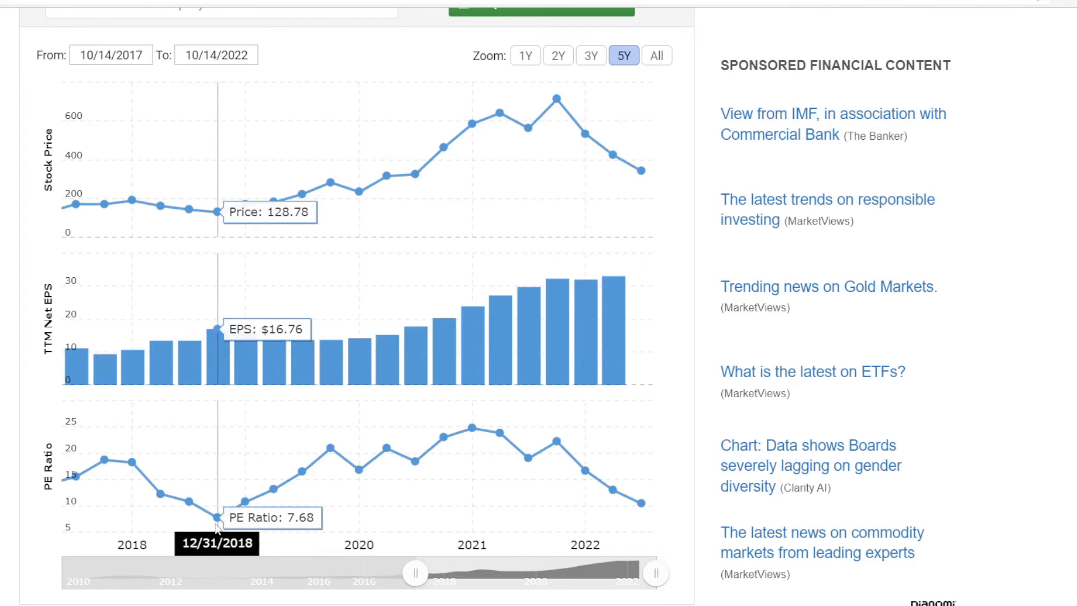
{"action": "mouse_move", "coordinate": [194, 527]}
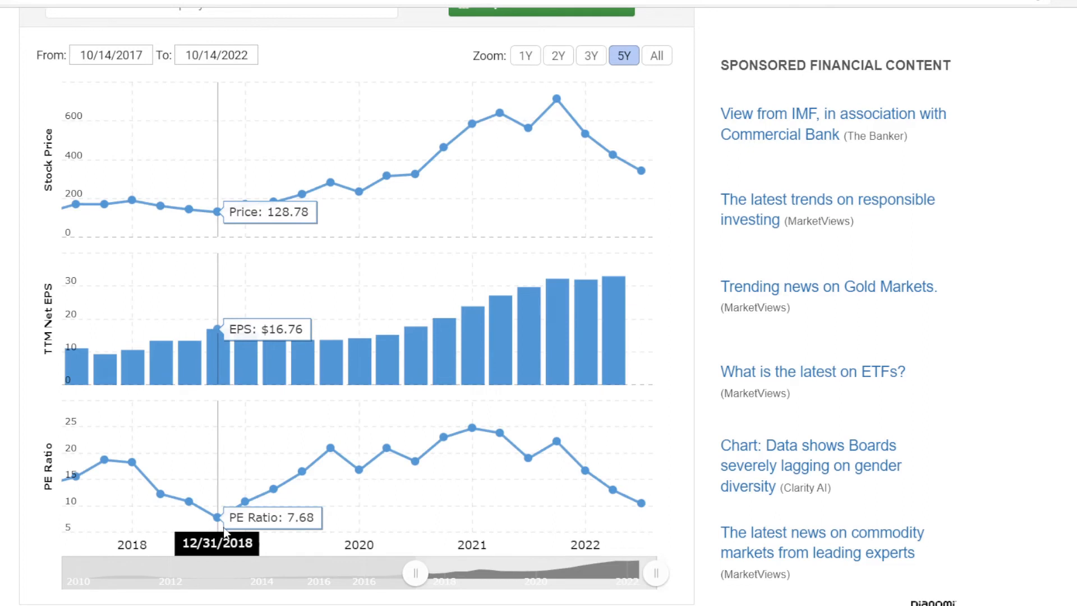
{"action": "mouse_move", "coordinate": [276, 515]}
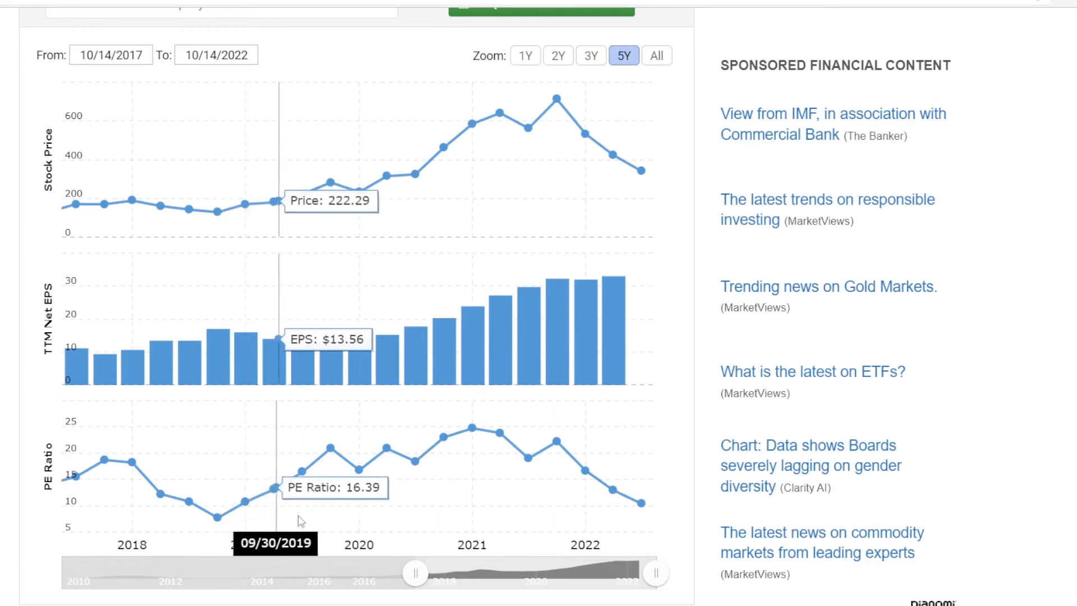
{"action": "mouse_move", "coordinate": [549, 482]}
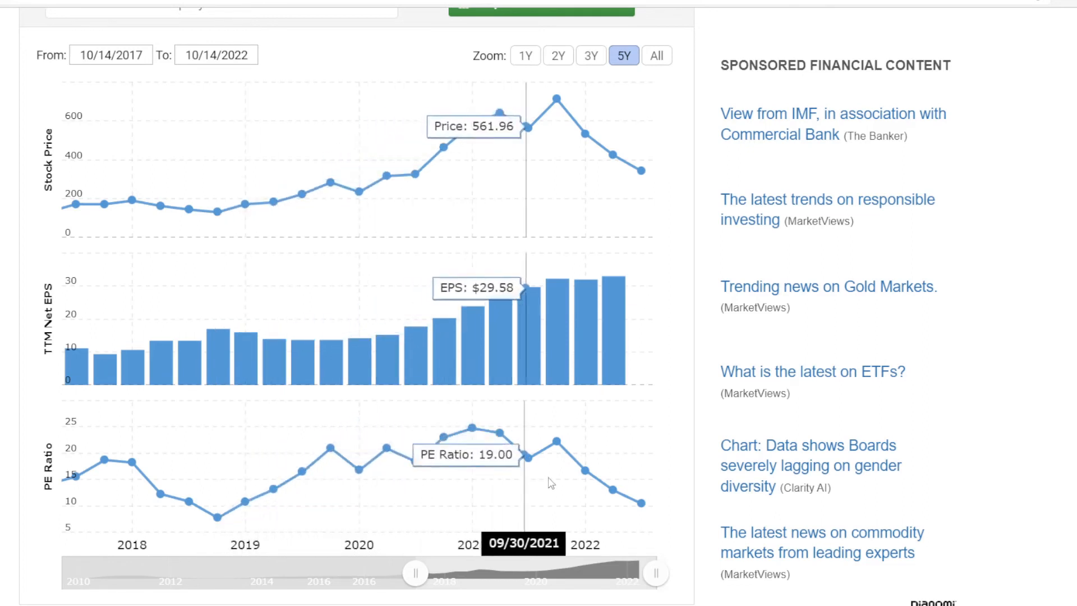
{"action": "mouse_move", "coordinate": [639, 505]}
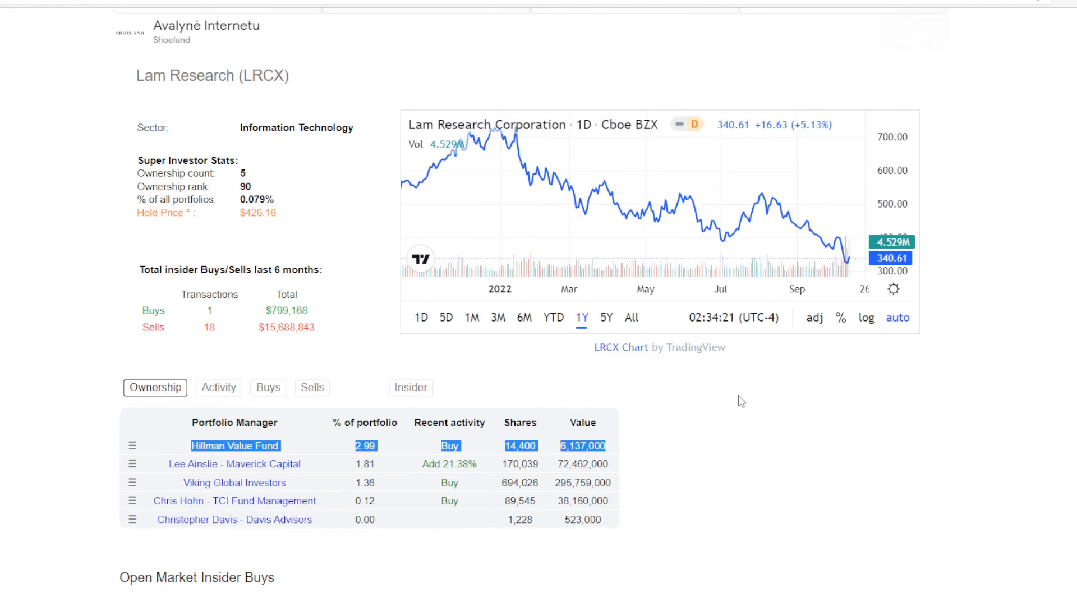
{"action": "mouse_move", "coordinate": [695, 388]}
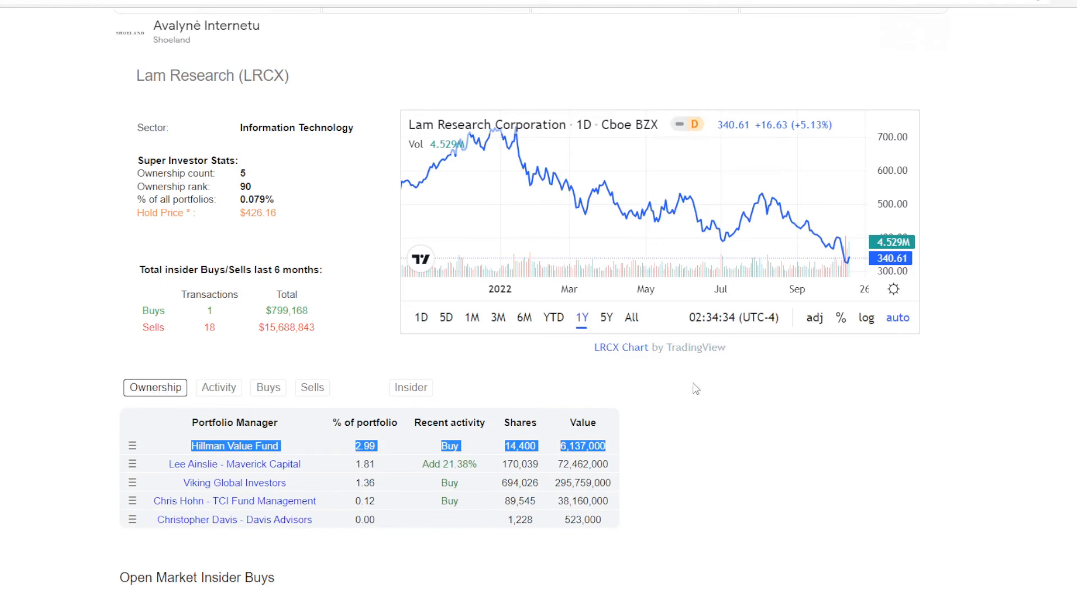
Step: Review Lam Research's ownership table and insider buys/sells on Dataroma
{"action": "left_click", "coordinate": [233, 500]}
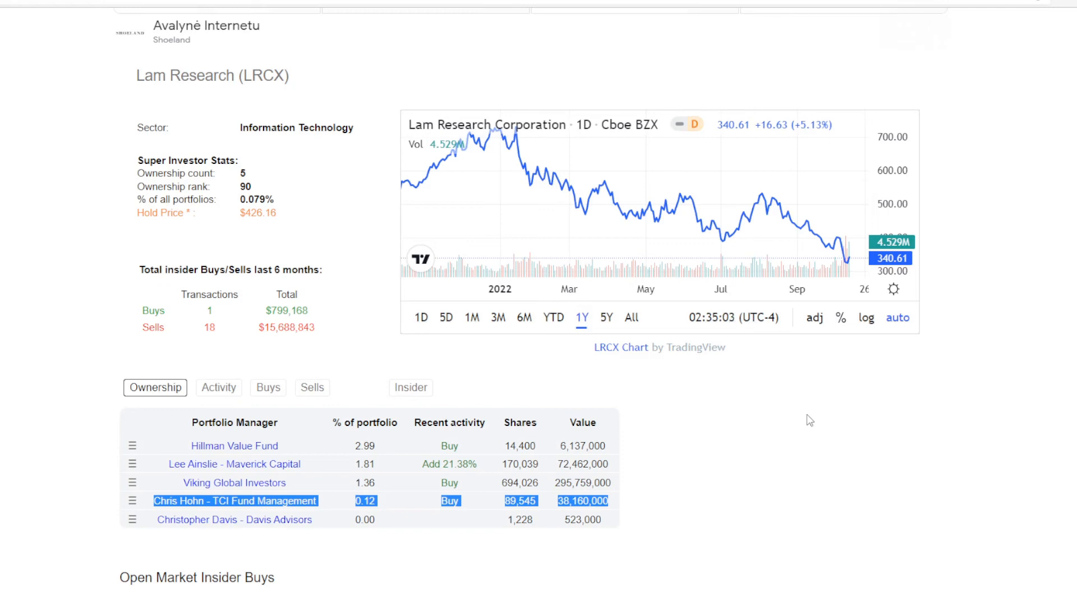
{"action": "left_click", "coordinate": [235, 483]}
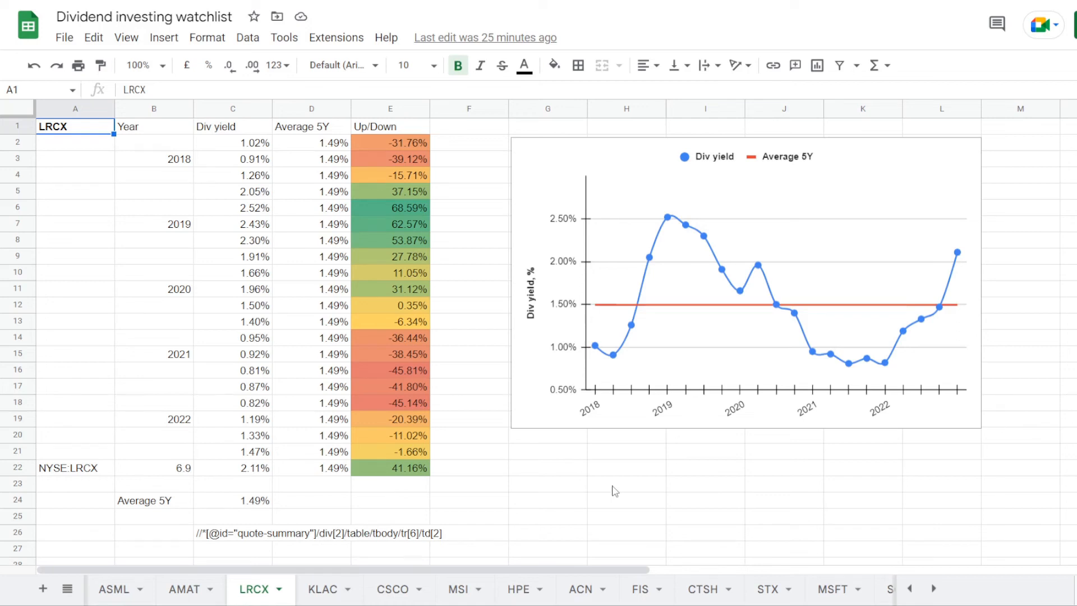
Step: Inspect the LRCX sheet's C24 five-year average and E6, E16 Up/Down formulas
{"action": "left_click", "coordinate": [232, 500]}
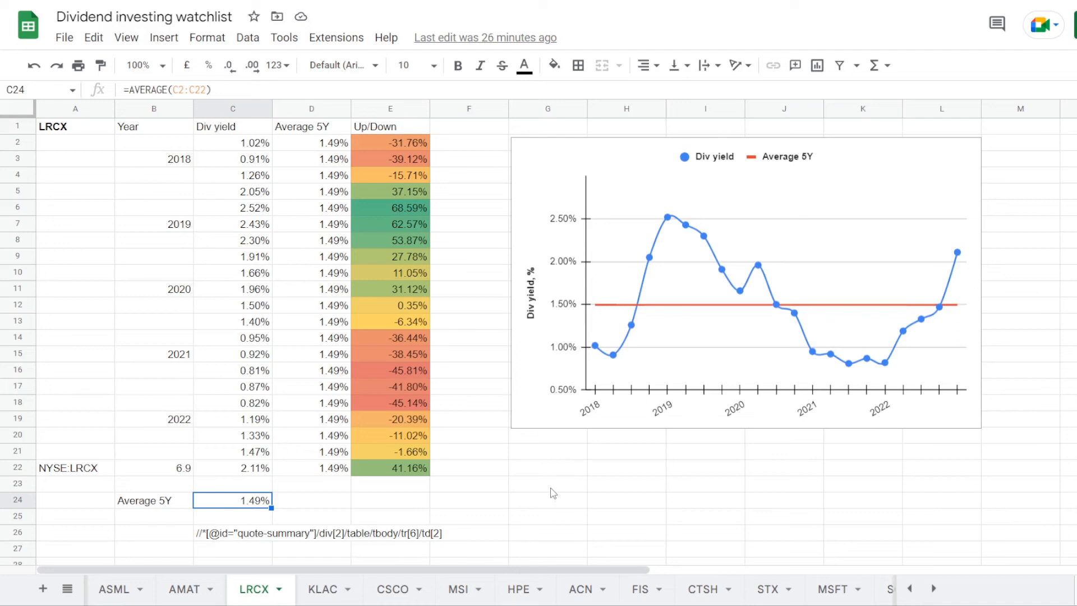
{"action": "left_click", "coordinate": [389, 207]}
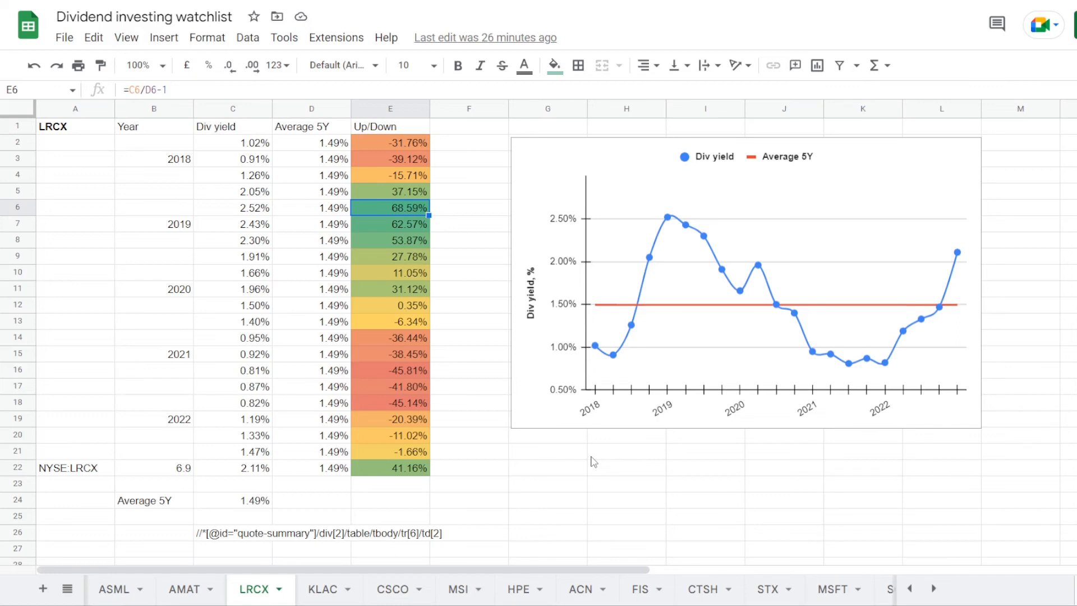
{"action": "left_click", "coordinate": [389, 369]}
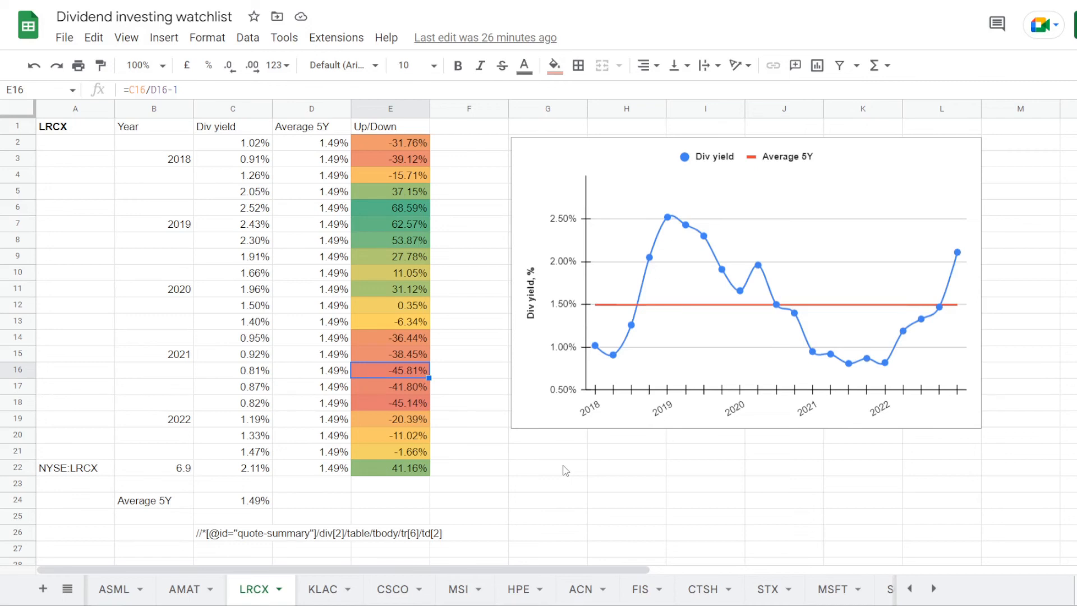
{"action": "left_click", "coordinate": [389, 468]}
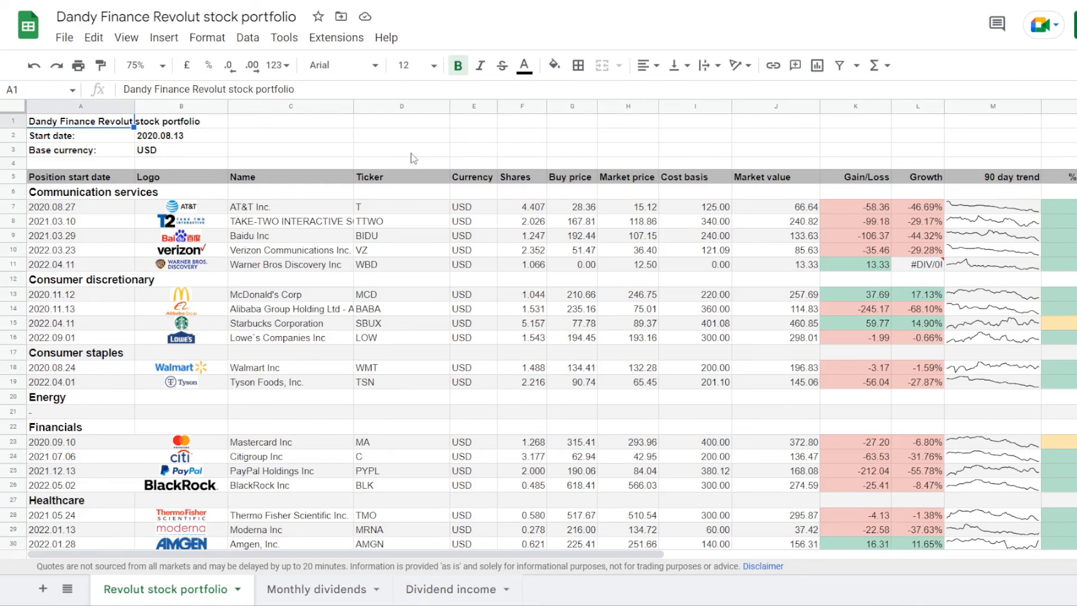
Step: Check the FIS holding's share count F44, weight N44 and O44 formulas in row 44
{"action": "scroll", "scroll_direction": "down", "scroll_amount": 3}
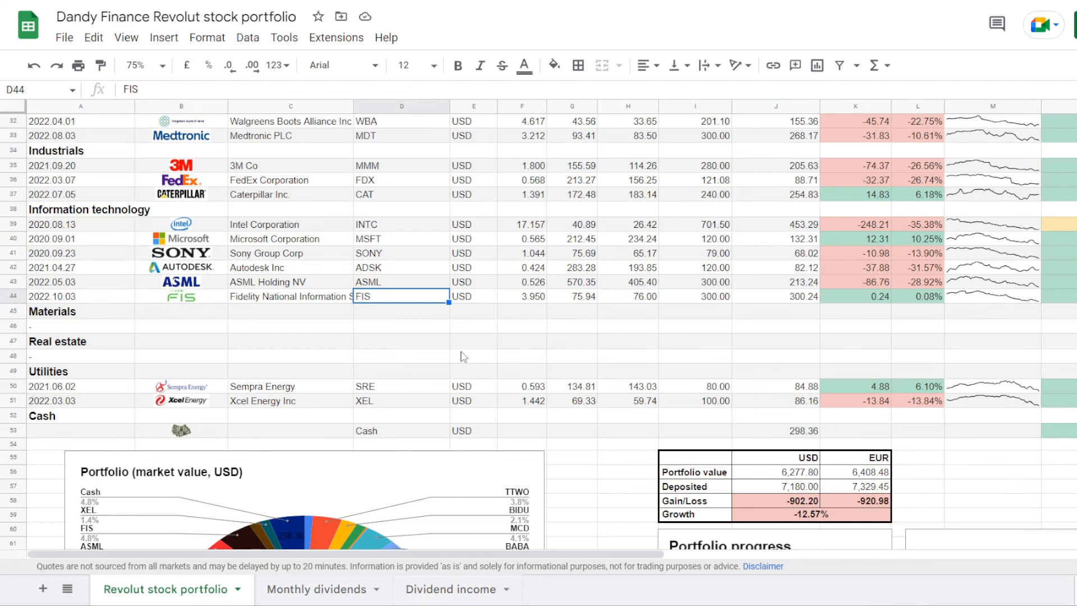
{"action": "left_click", "coordinate": [522, 297]}
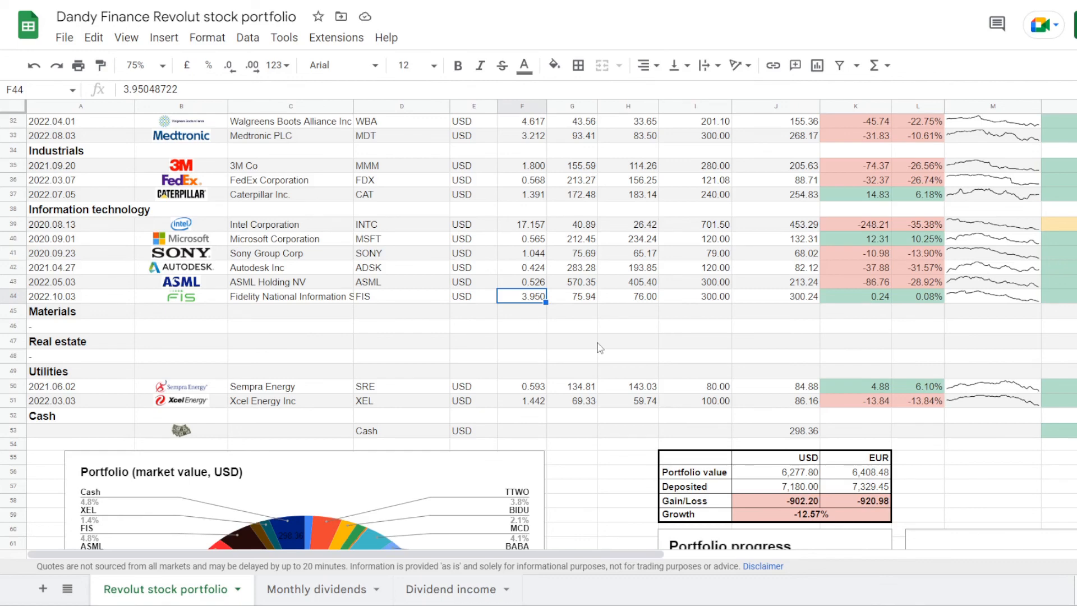
{"action": "left_click", "coordinate": [571, 296]}
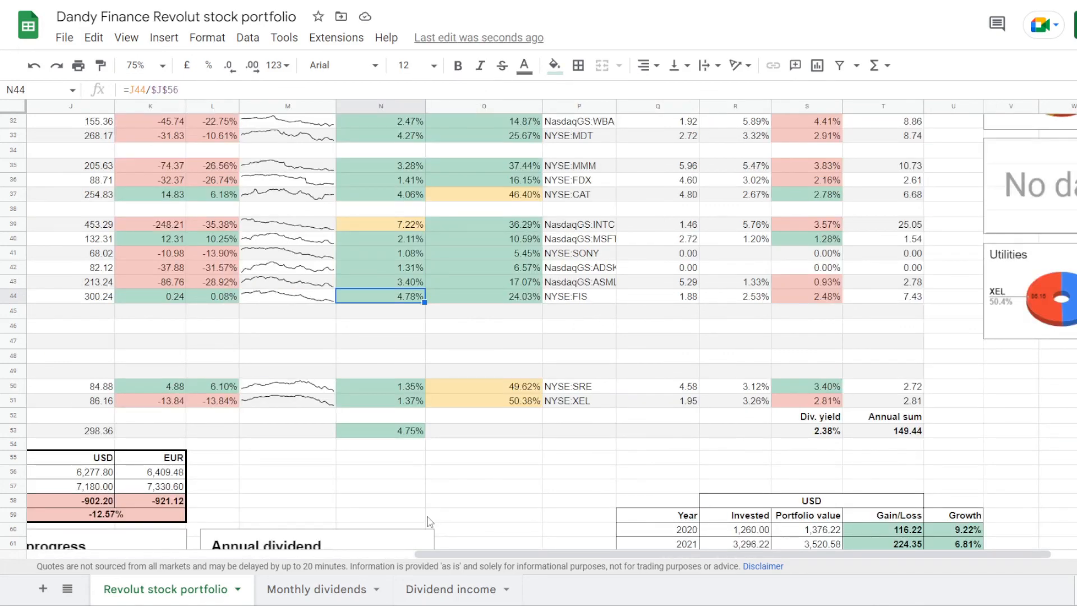
{"action": "left_click", "coordinate": [484, 296]}
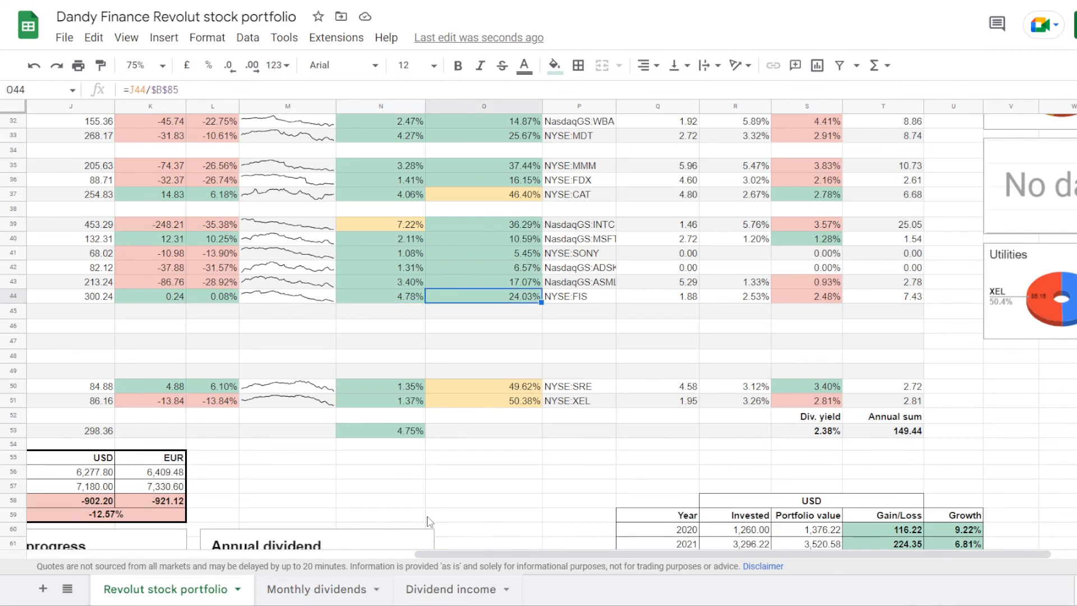
{"action": "scroll", "scroll_direction": "left", "scroll_amount": 3}
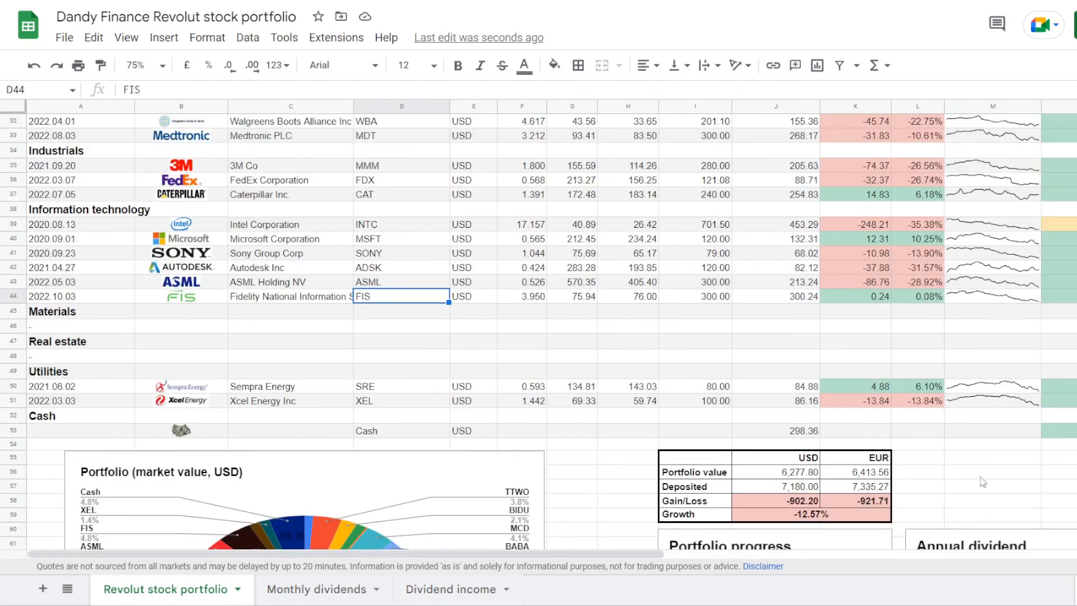